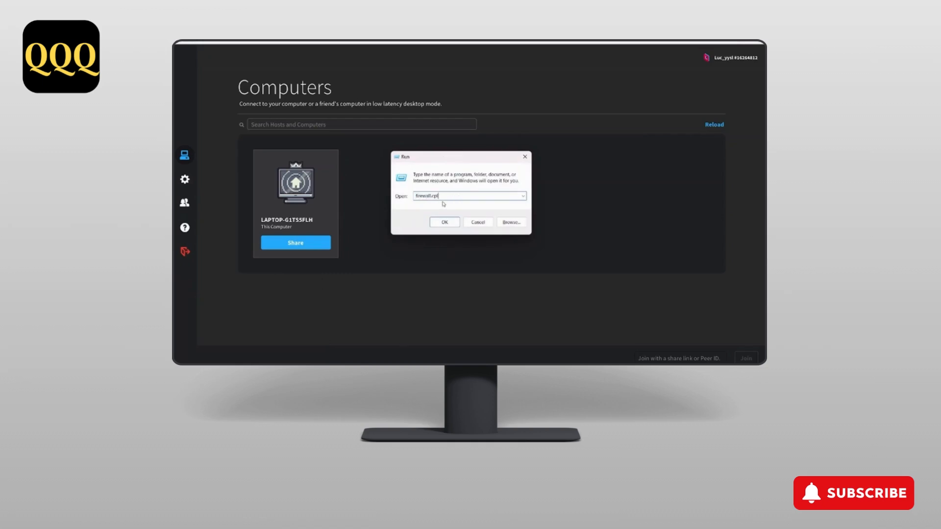
# - Launch Windows Defender Firewall from the Run dialog with firewall.cpl
pyautogui.click(444, 222)
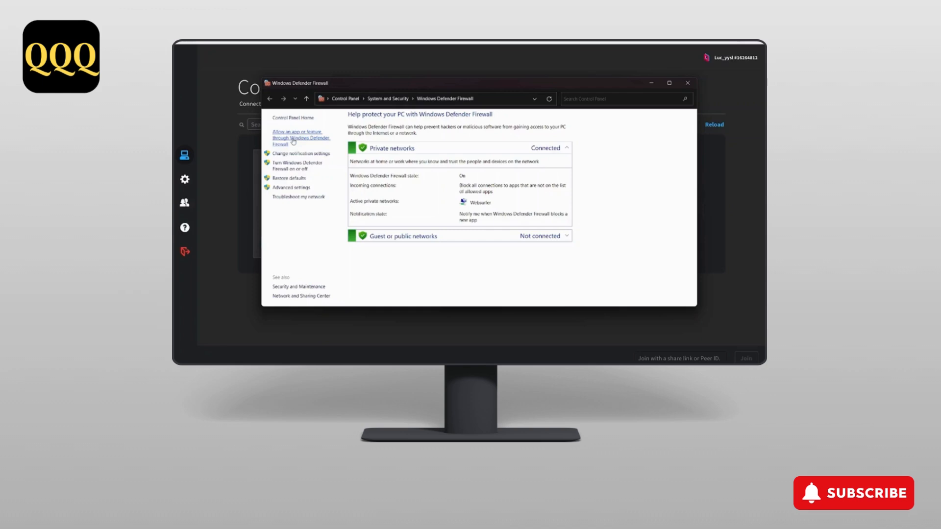
# - Show the Allowed apps list and scroll down to the Parsec entry
pyautogui.click(296, 138)
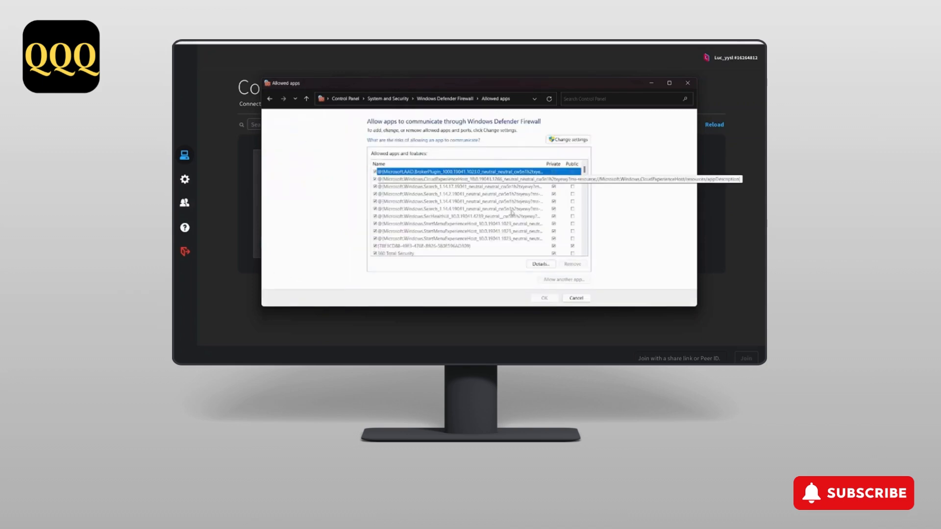
pyautogui.scroll(-3)
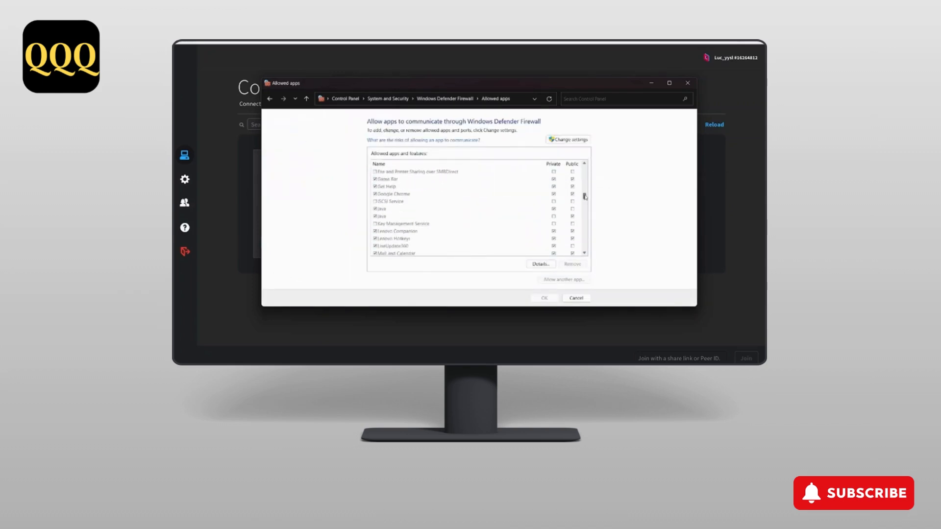
pyautogui.scroll(-3)
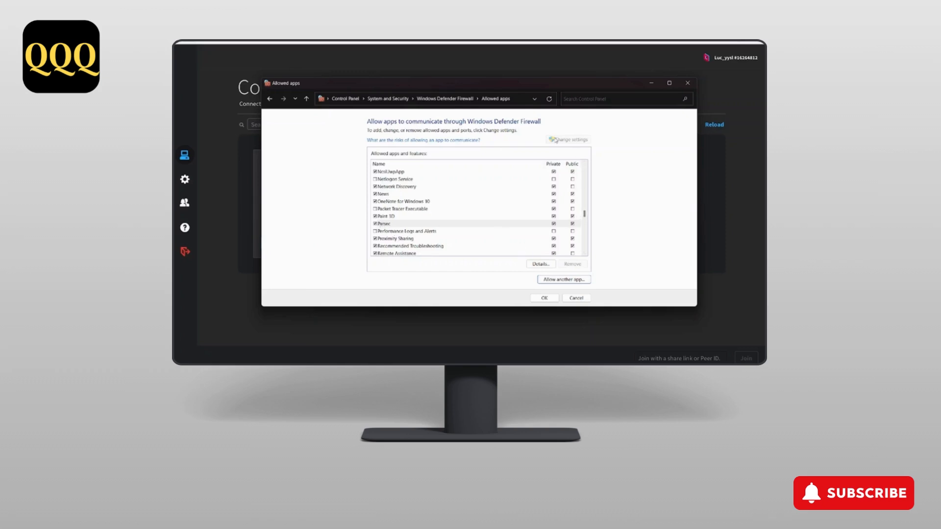
pyautogui.moveTo(563, 279)
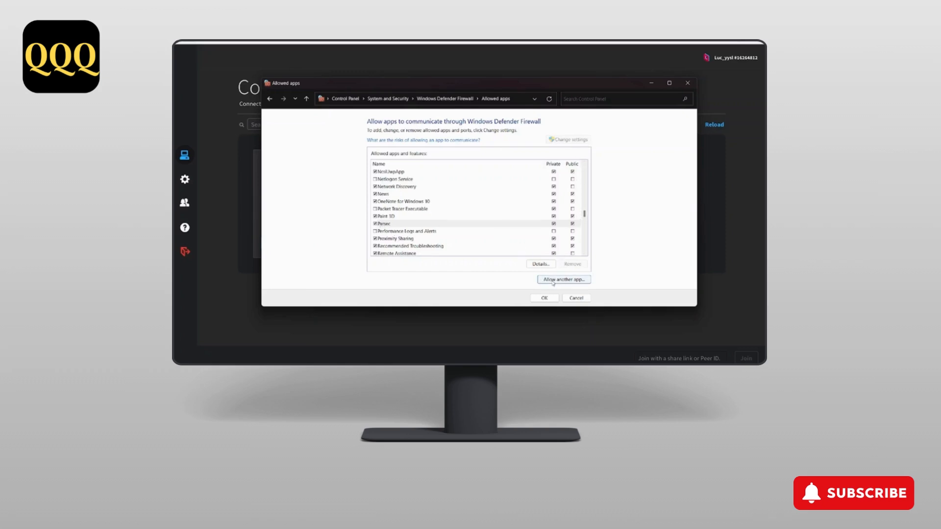
# - Start adding another app, then dismiss the Add an app dialog
pyautogui.click(562, 279)
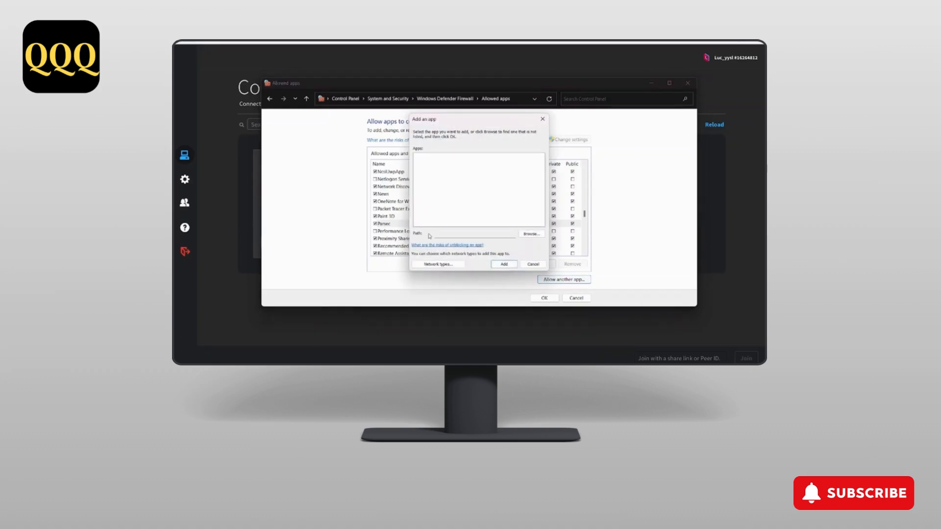
pyautogui.click(468, 233)
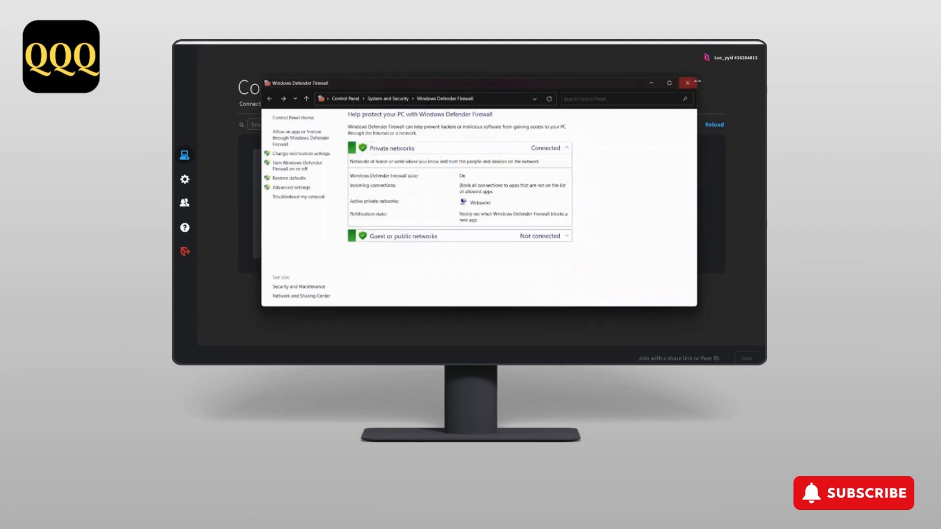
pyautogui.moveTo(688, 82)
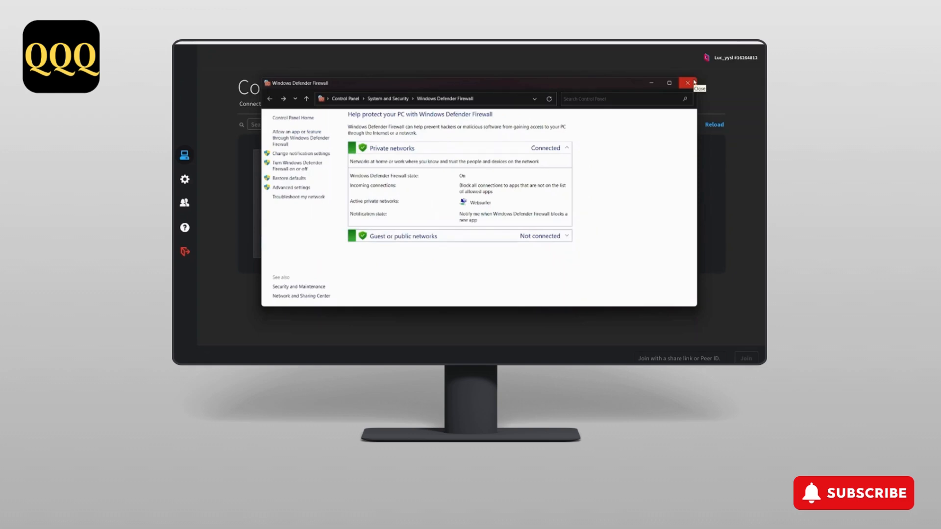
# - Close the firewall window so Parsec's Computers screen shows again
pyautogui.click(688, 82)
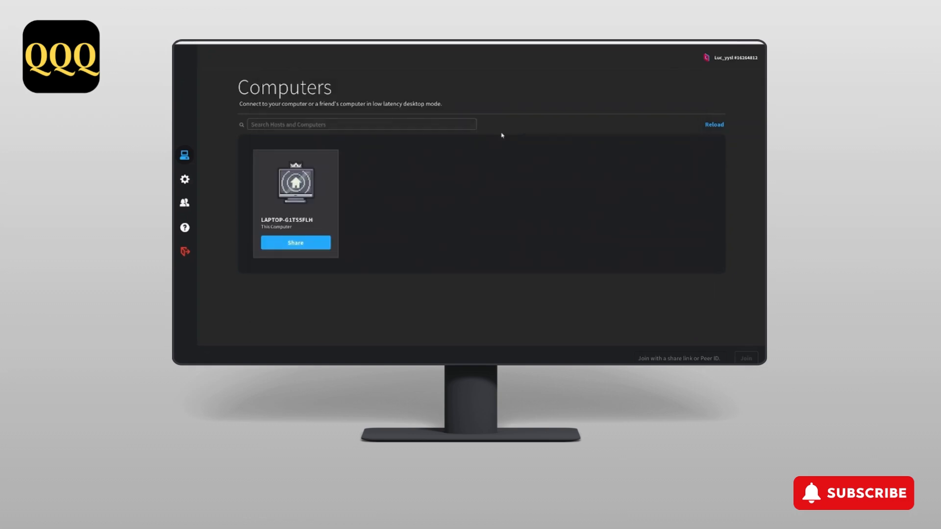